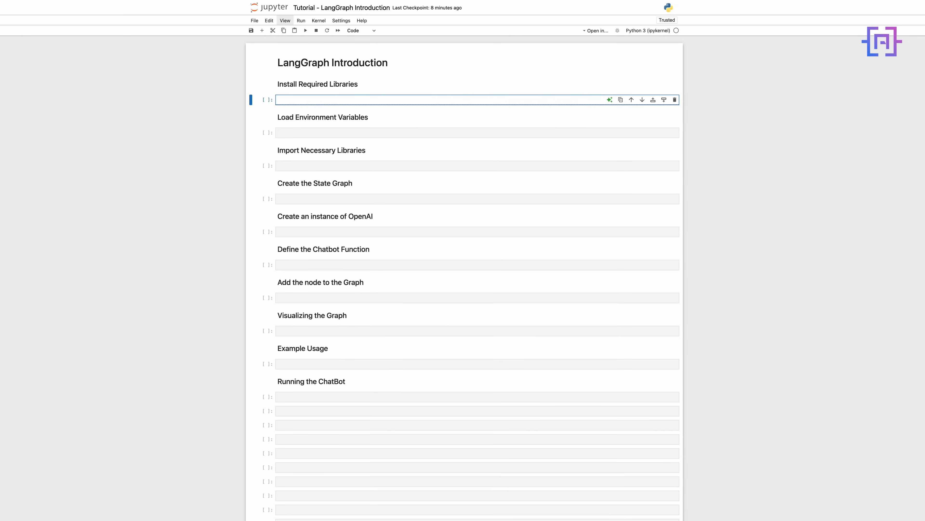
# - Run pip install --upgrade -q for openai, langchain, langchain-openai, langchain-community and langgraph
pyautogui.write('pip install --upgrade -q openai langchain langchain-openai langchain-community langgraph')
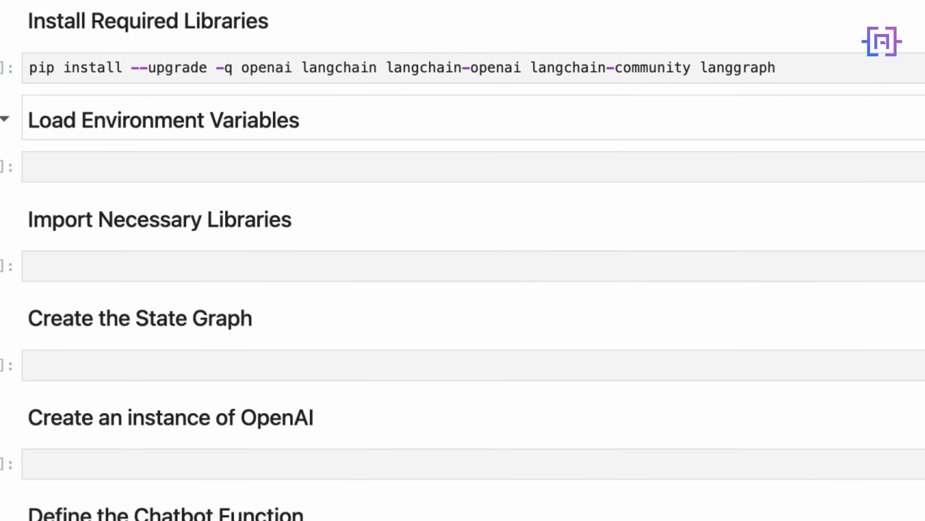
pyautogui.click(881, 42)
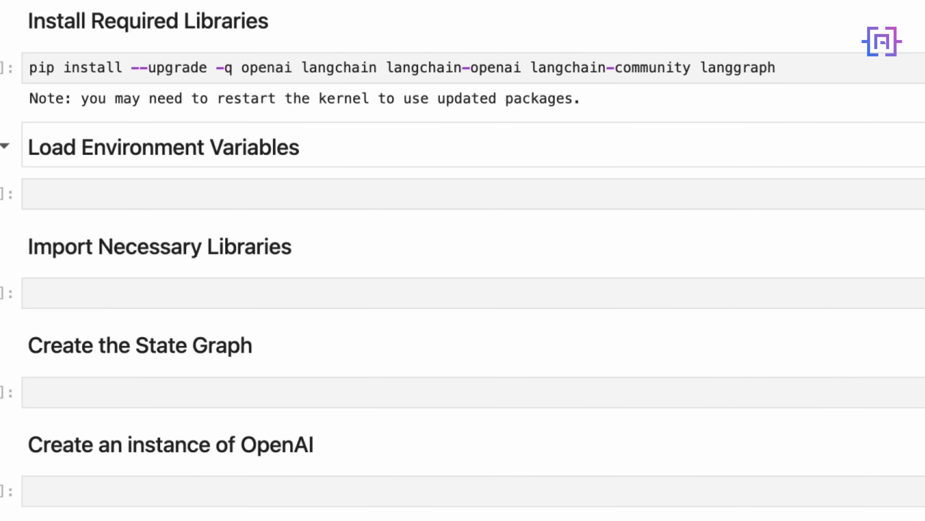
pyautogui.click(413, 194)
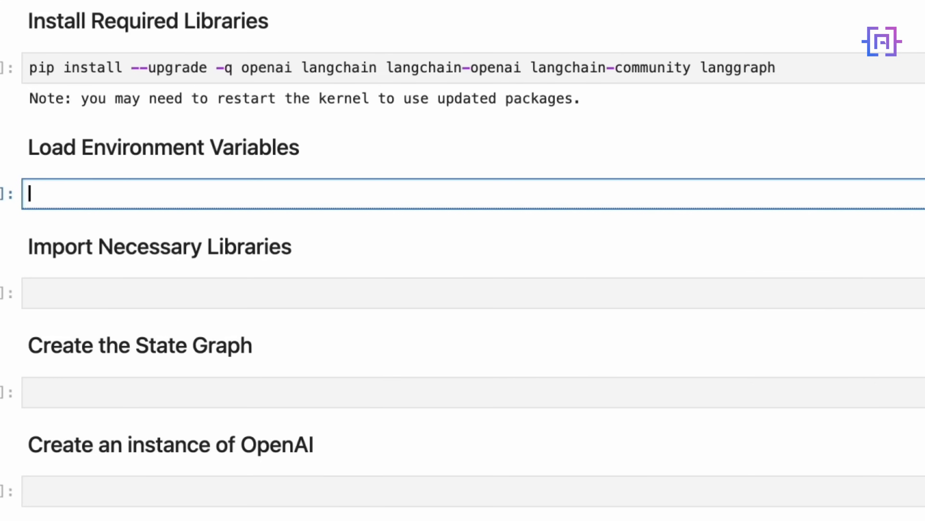
# - Run the os/dotenv environment-loading cell, then begin the StateGraph import line
pyautogui.write('import os')
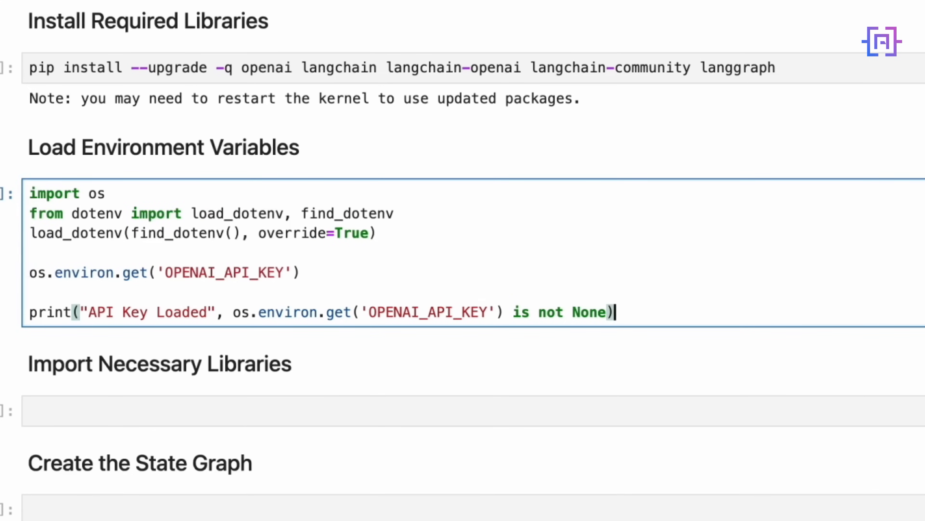
pyautogui.press('shift+enter')
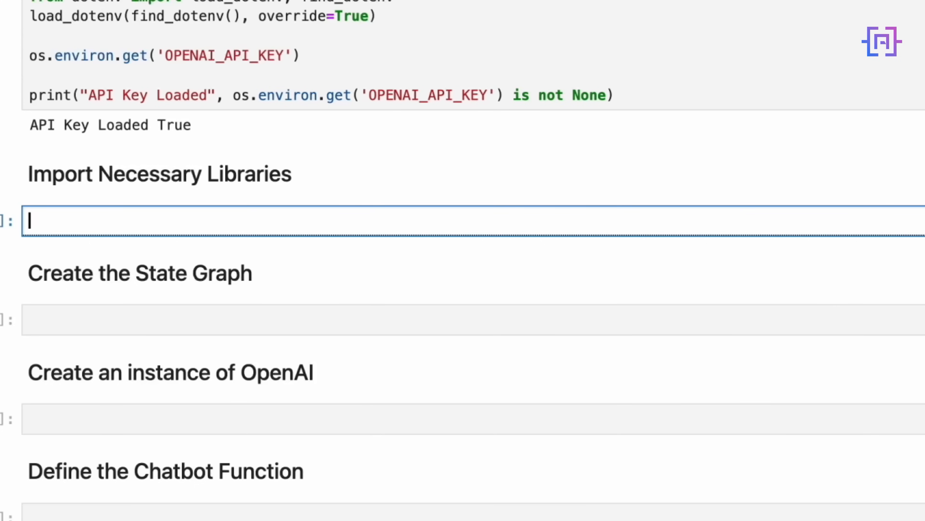
pyautogui.write('from langgraph.graph import StateGraph')
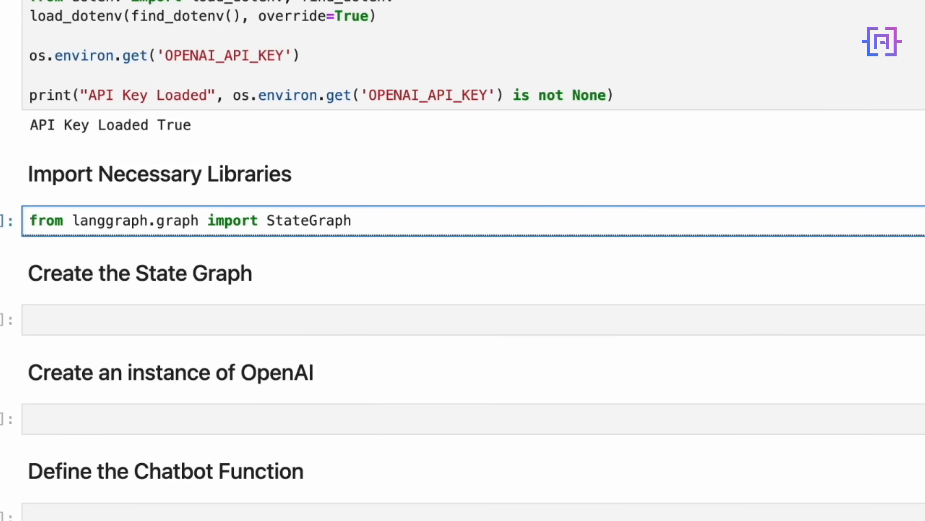
# - Add imports for Annotated, TypedDict and add_messages below the StateGraph import
pyautogui.click(30, 221)
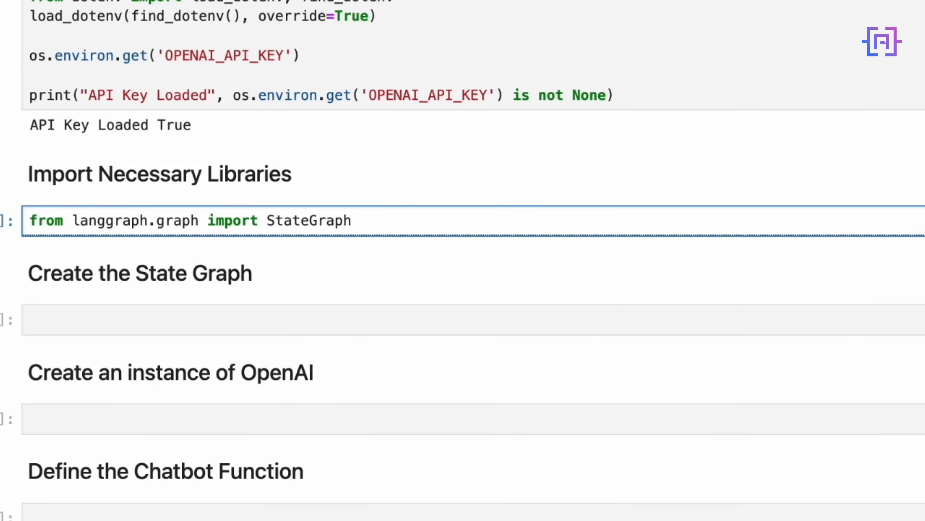
pyautogui.write('from typing import Annotated')
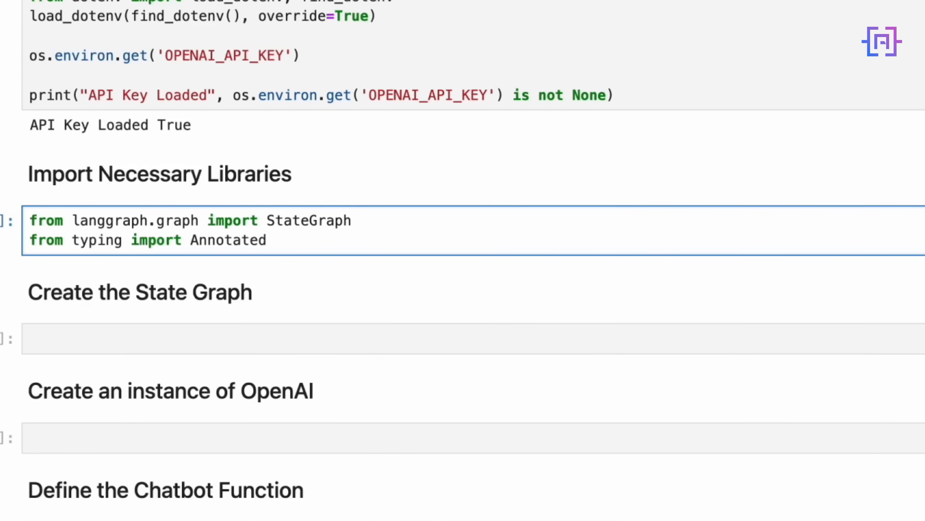
pyautogui.click(32, 221)
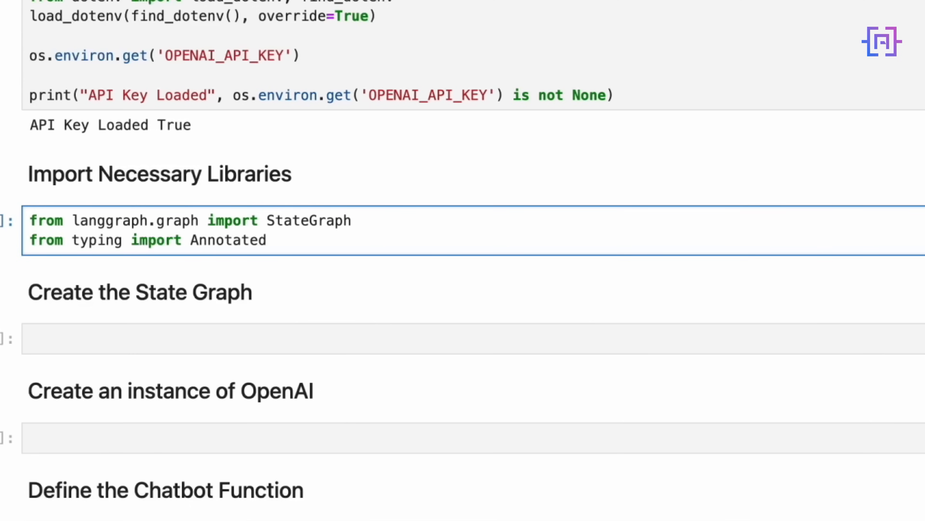
pyautogui.write('from typing_extensions import TypedDict')
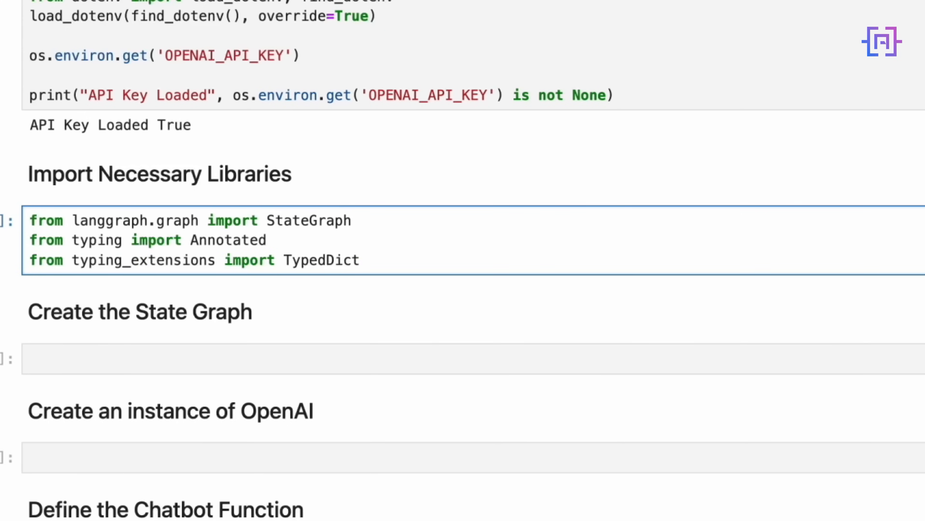
pyautogui.click(35, 221)
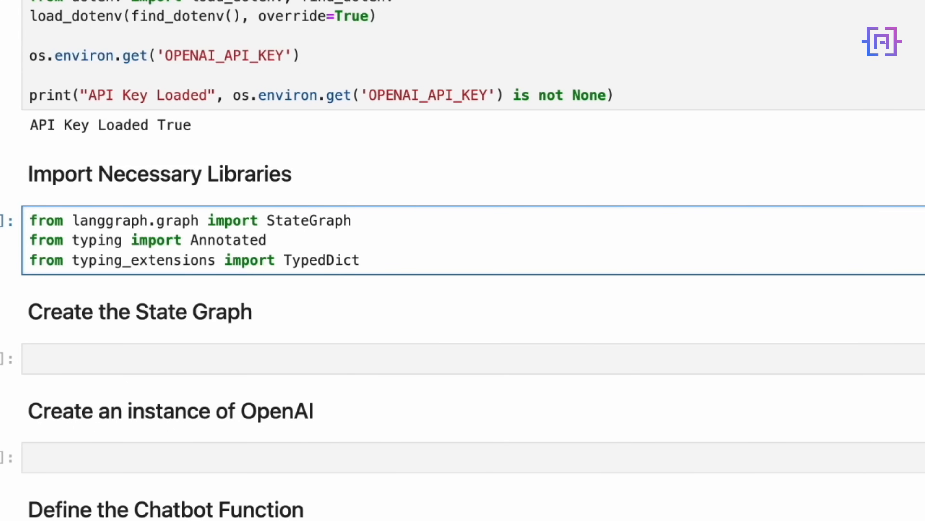
pyautogui.click(32, 220)
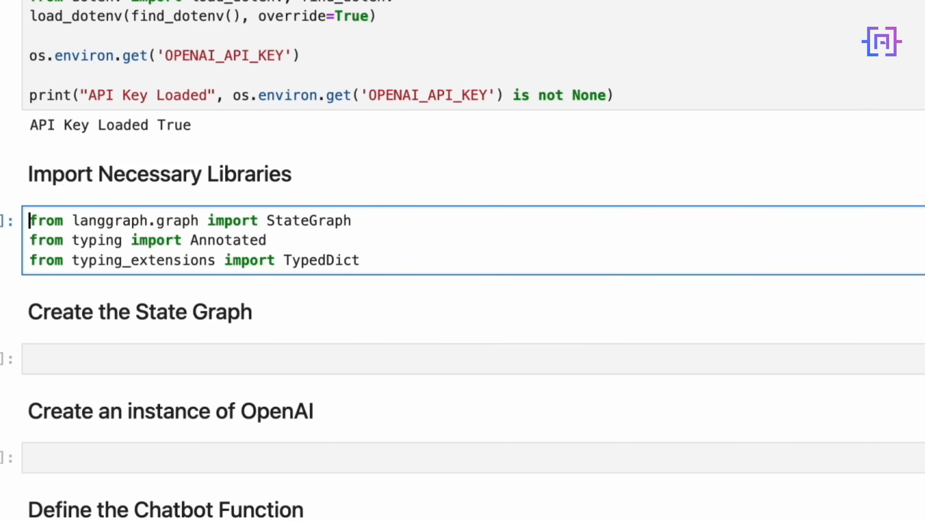
pyautogui.write('from langgraph.graph.message import add_messages')
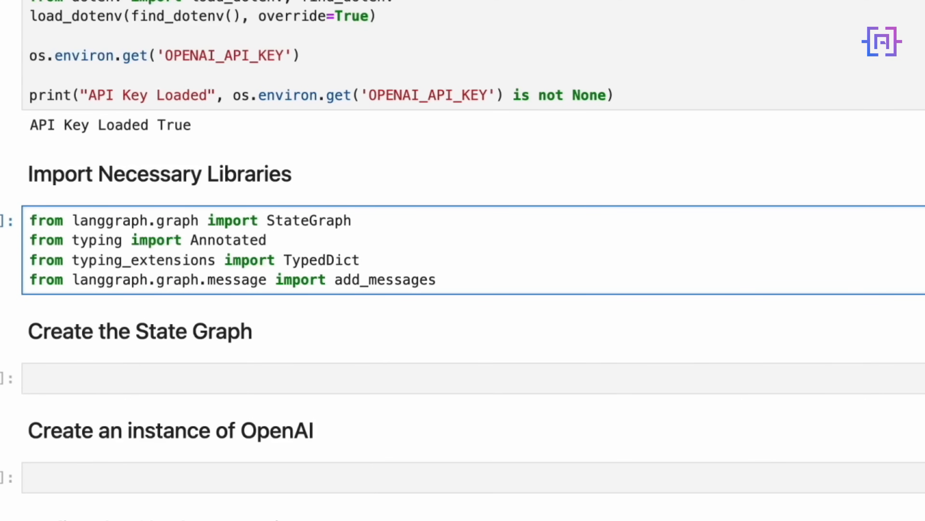
# - Add the ChatOpenAI import from langchain_openai and run the imports cell
pyautogui.click(33, 220)
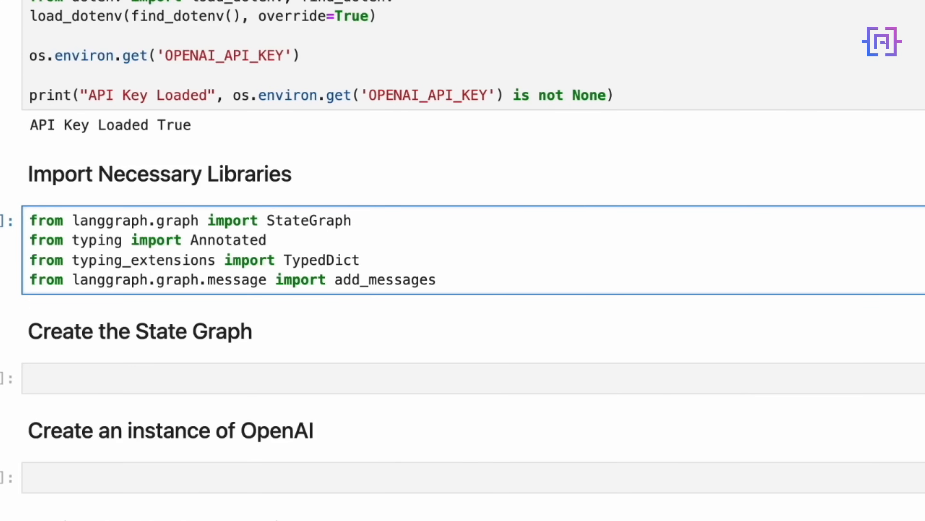
pyautogui.click(436, 279)
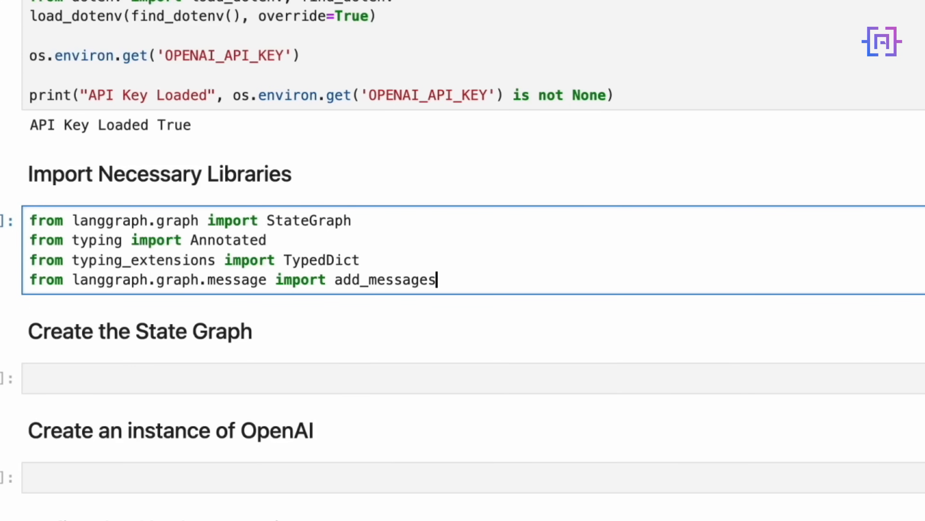
pyautogui.write('from langchain_openai import ChatOpenAI')
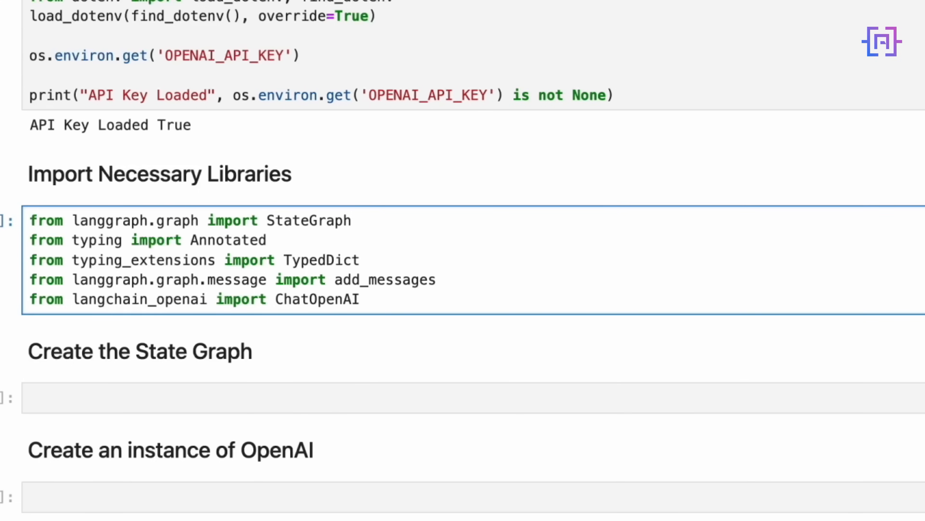
pyautogui.click(437, 279)
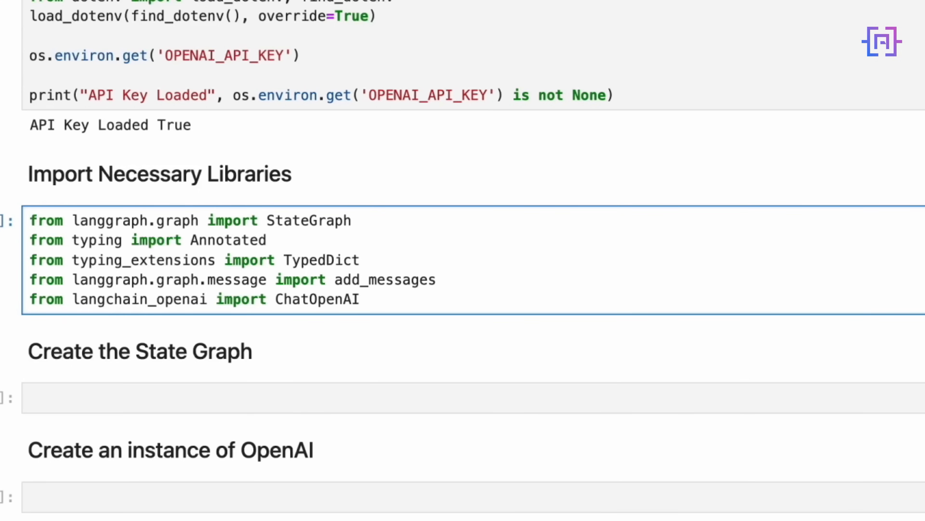
pyautogui.click(437, 279)
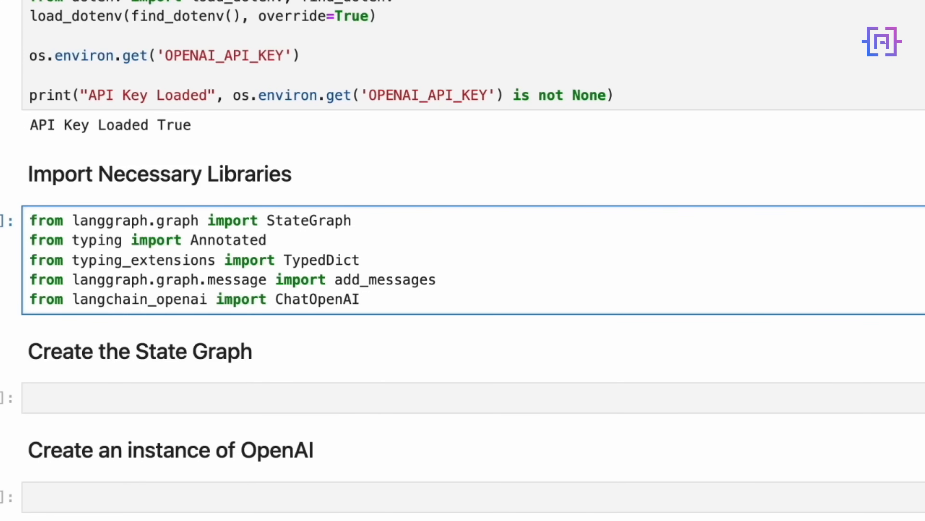
pyautogui.click(437, 279)
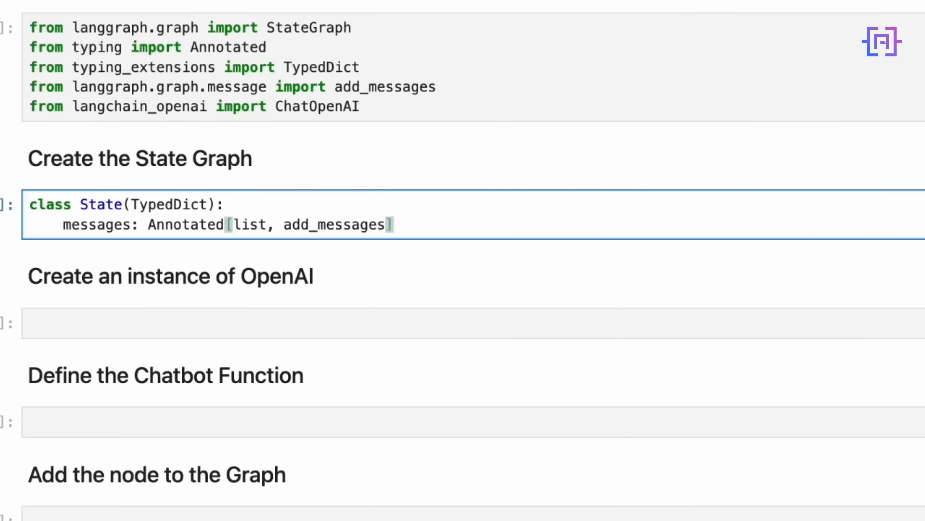
# - Write the State TypedDict and add graph_builder = StateGraph(State) beneath it
pyautogui.click(394, 224)
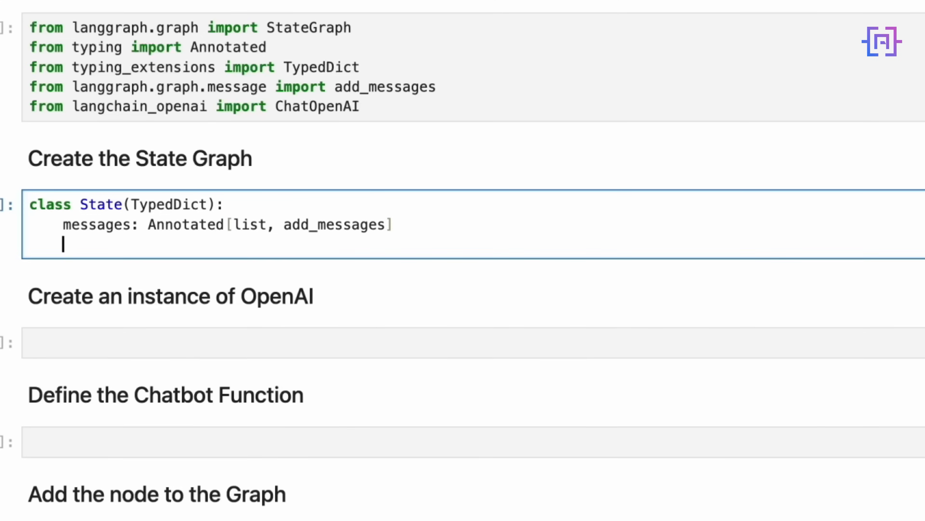
pyautogui.write('graph_builder = StateGraph(State)')
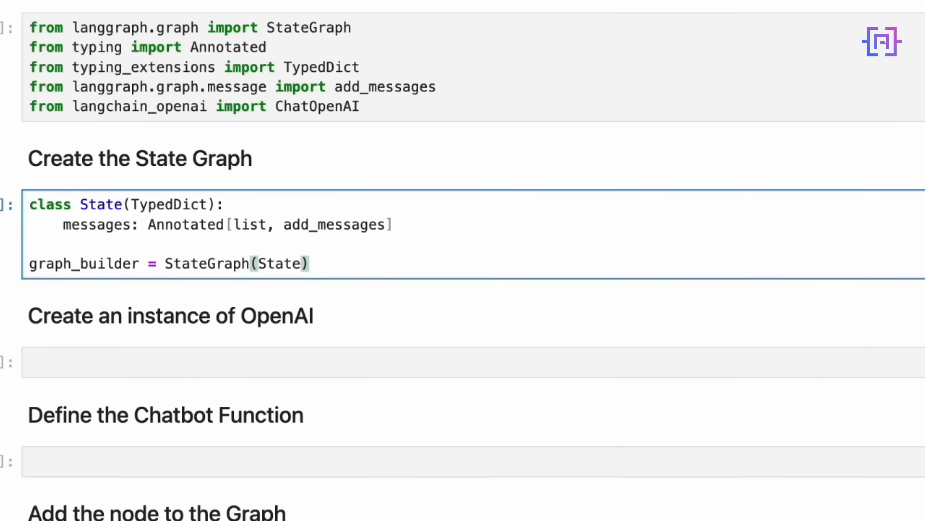
# - Finish editing and run the State graph cell defining graph_builder
pyautogui.click(308, 263)
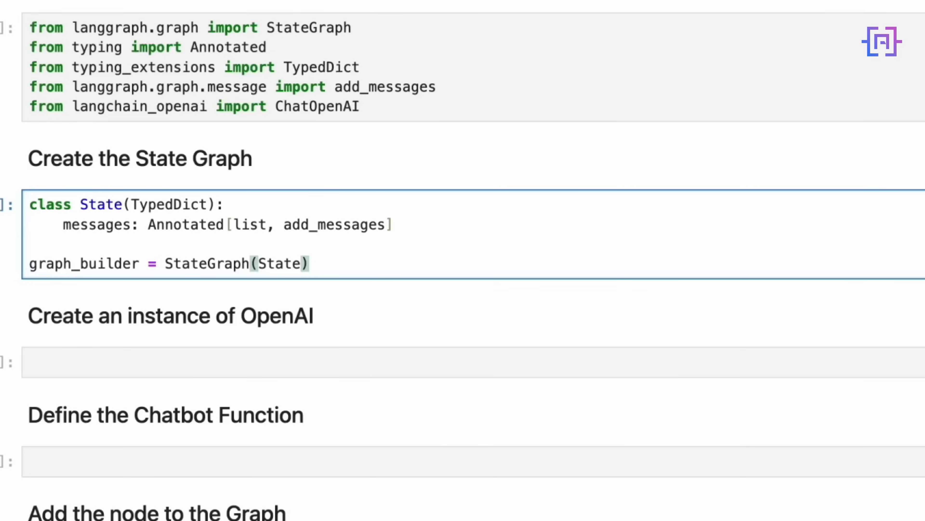
pyautogui.click(308, 263)
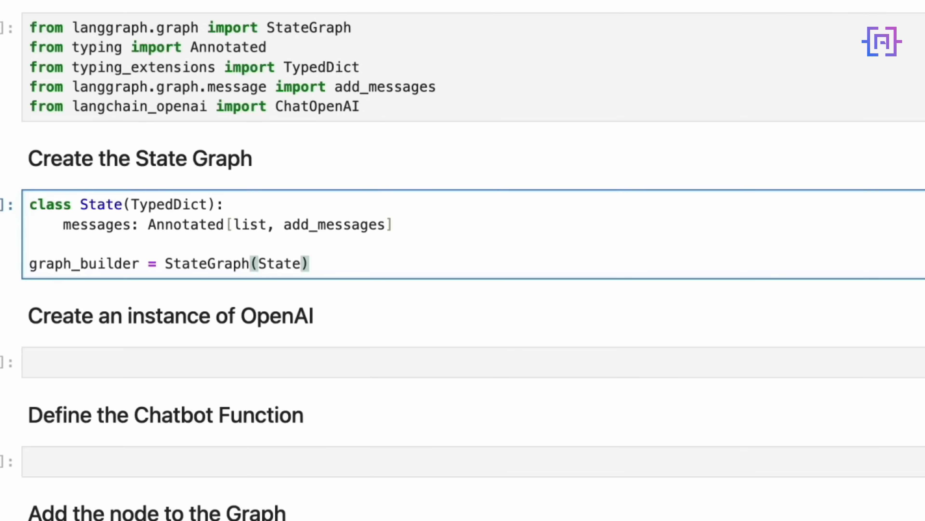
pyautogui.click(309, 264)
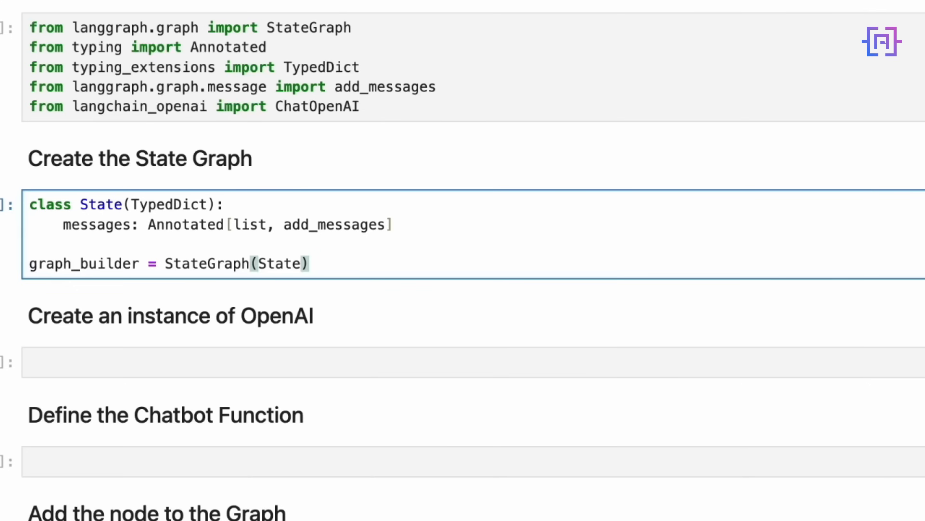
pyautogui.click(309, 263)
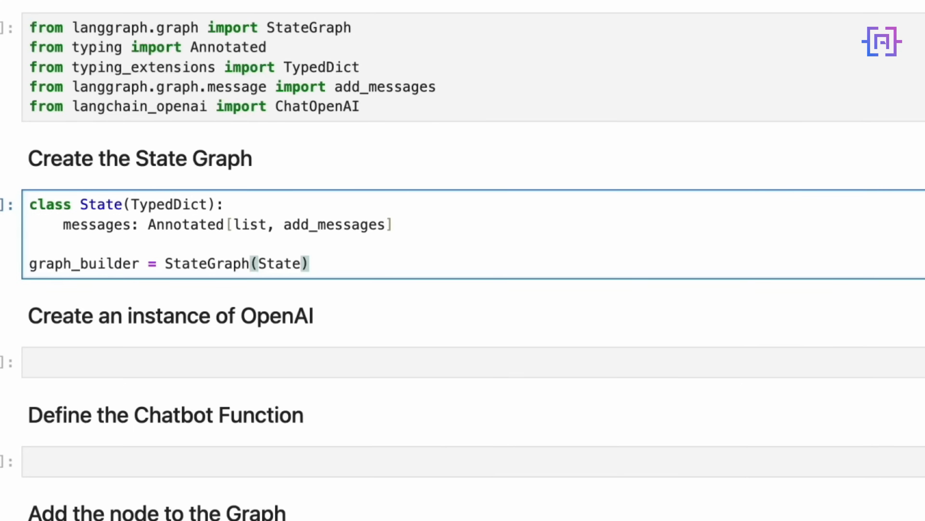
pyautogui.click(307, 263)
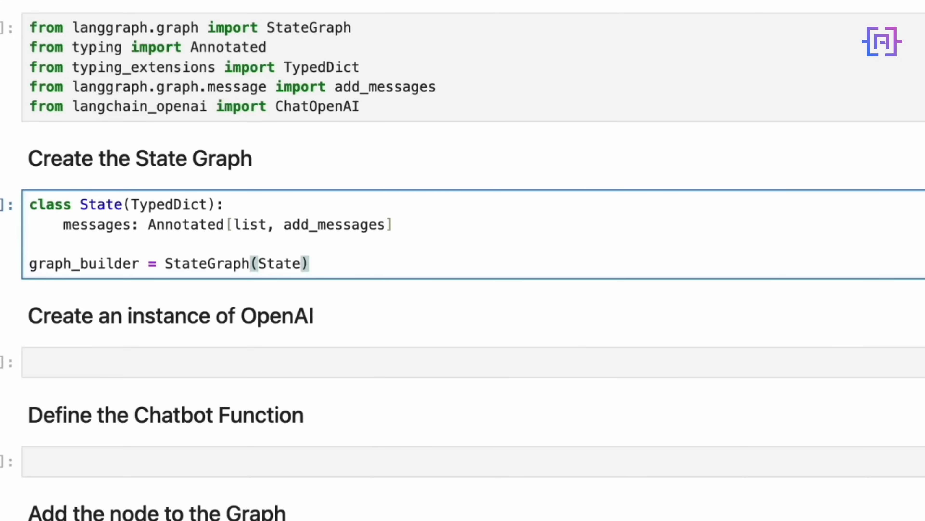
pyautogui.click(309, 264)
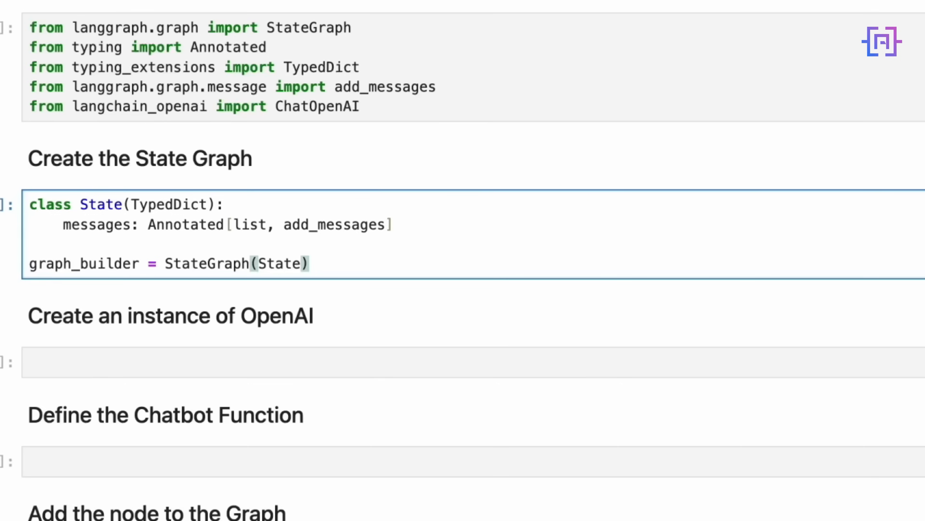
pyautogui.click(310, 263)
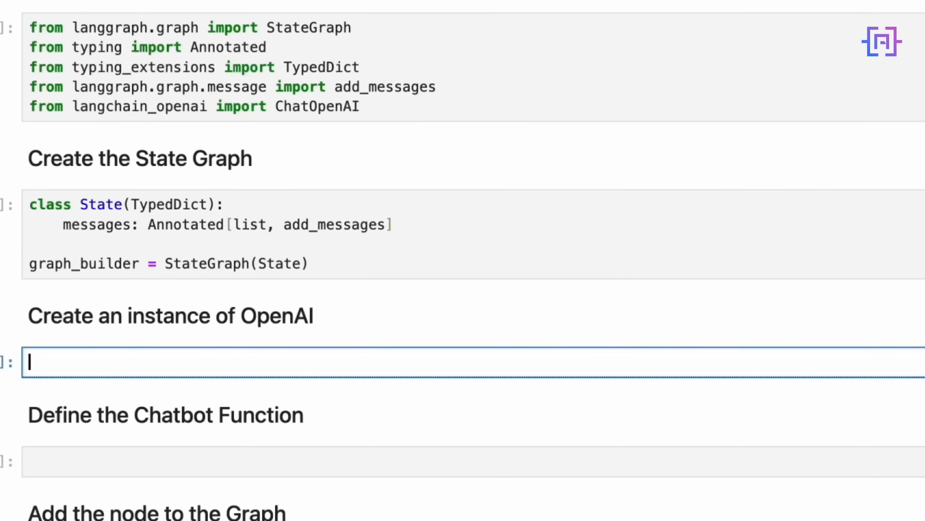
# - Create llm as ChatOpenAI with model gpt-4o-mini and temperature 0.5
pyautogui.write("llm = ChatOpenAI(model_name='gpt-4o-mini', temperature=0.5)")
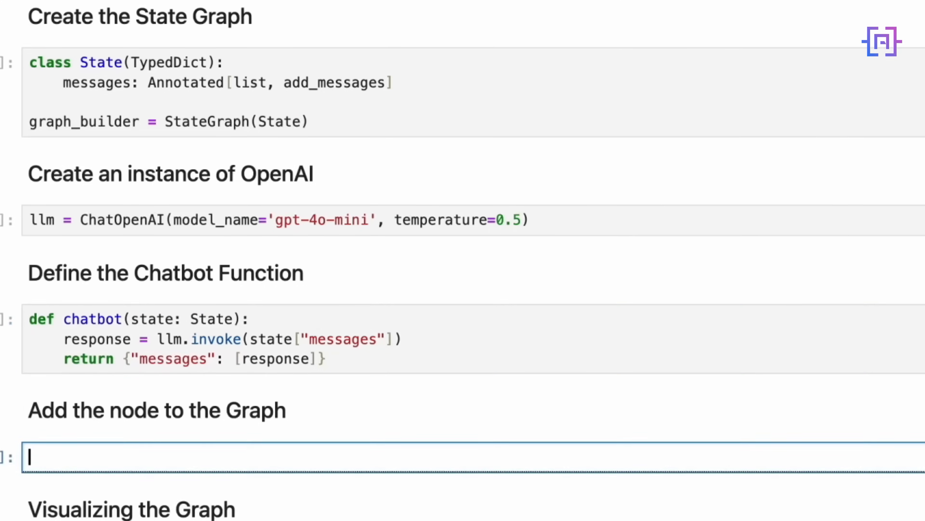
# - Add the "chatbot" node to graph_builder and set it as entry and finish point
pyautogui.scroll(-3)
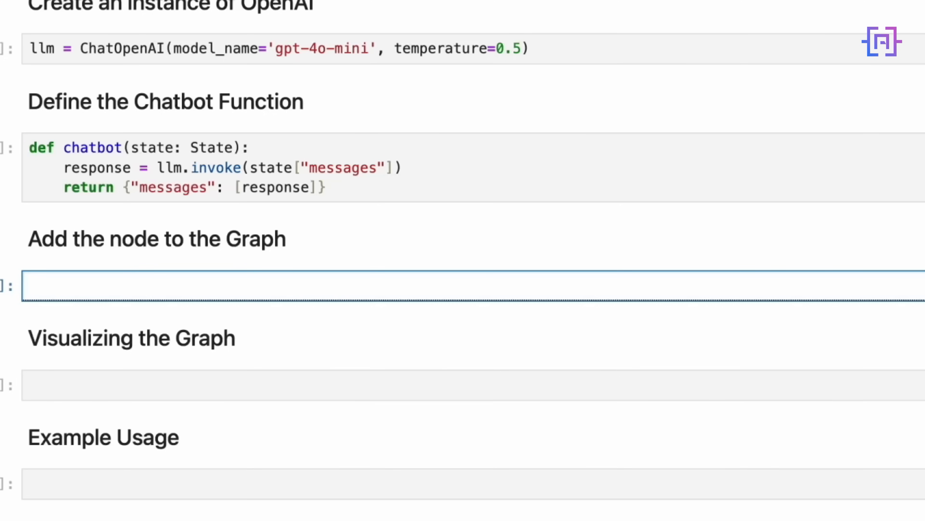
pyautogui.write('graph_builder.add_node("chatbot", chatbot)')
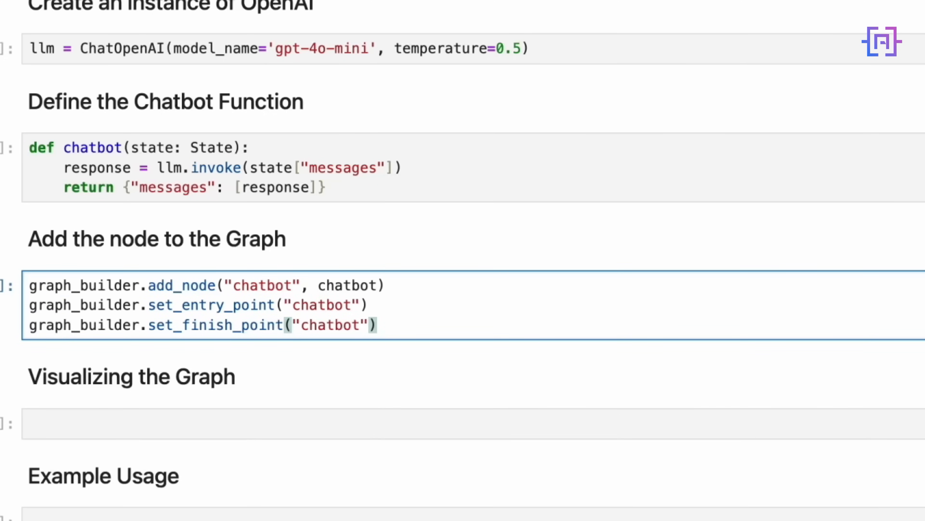
pyautogui.click(378, 324)
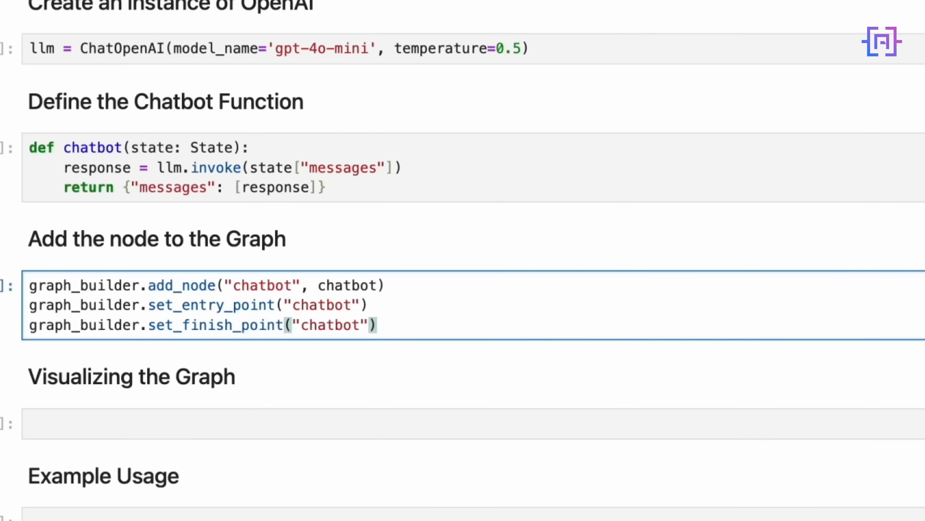
pyautogui.click(377, 325)
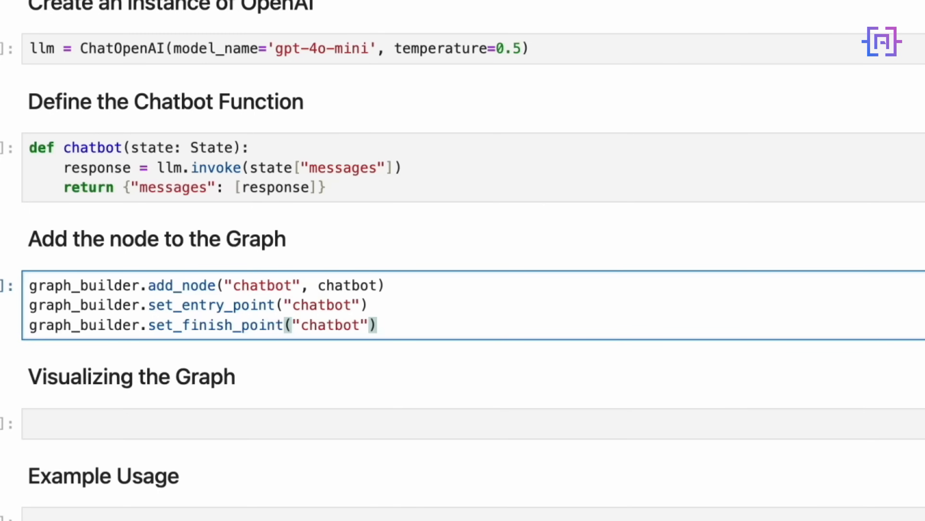
pyautogui.click(378, 325)
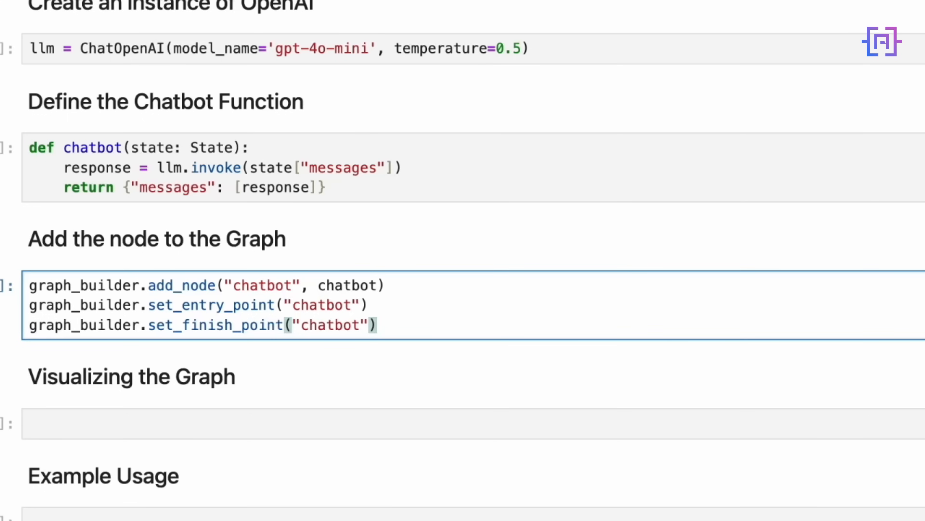
pyautogui.click(378, 324)
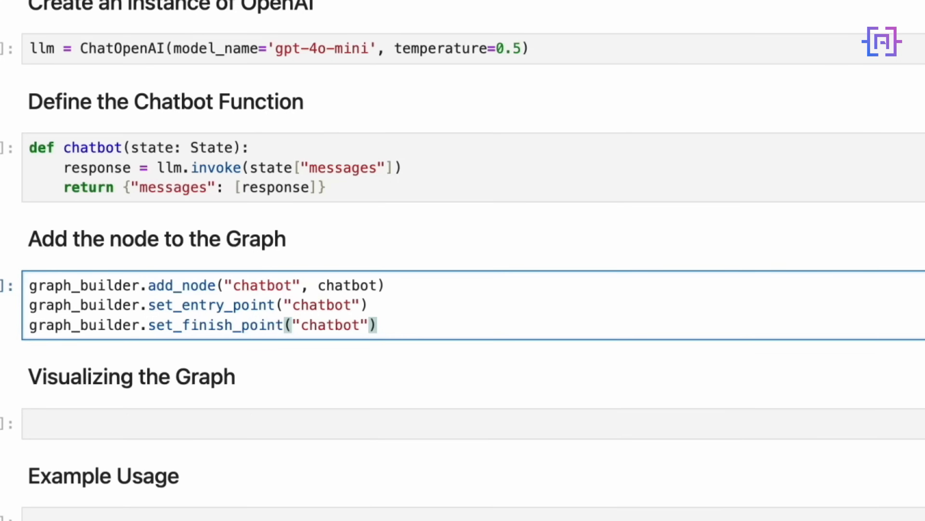
pyautogui.click(378, 324)
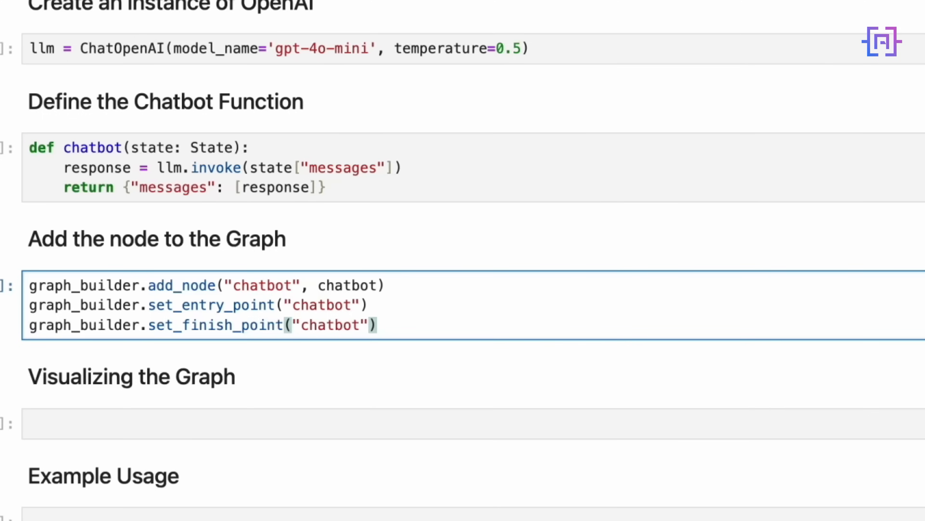
pyautogui.click(377, 325)
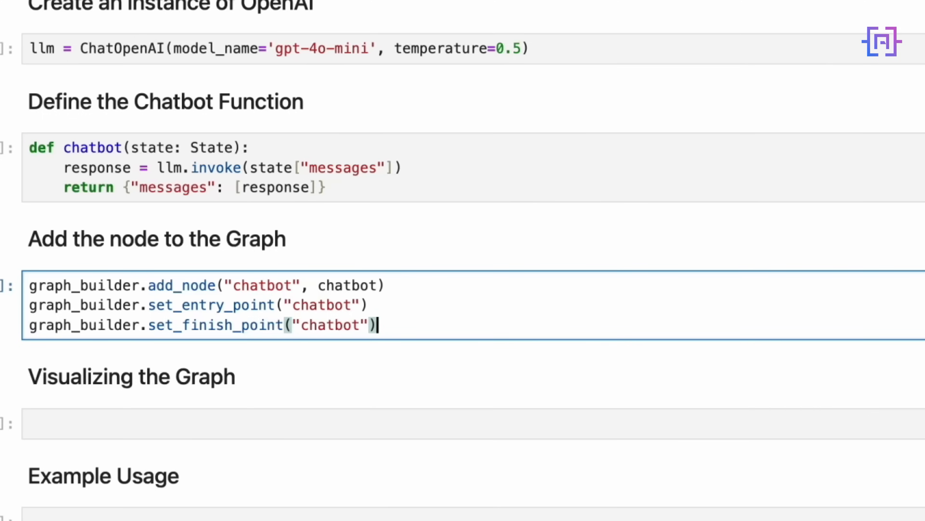
pyautogui.scroll(3)
pyautogui.write('graph = graph_builder.compile()')
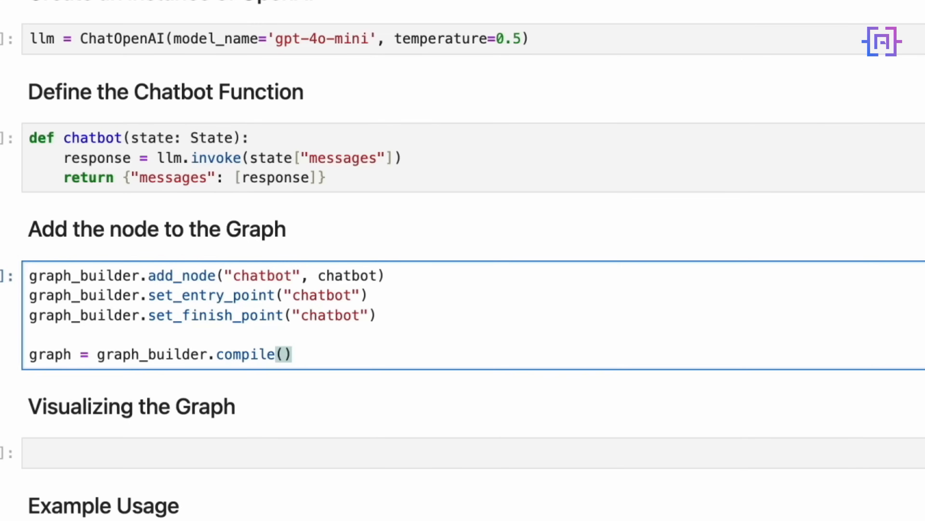
# - Assign graph = graph_builder.compile() at the end of the node cell and run it
pyautogui.click(294, 354)
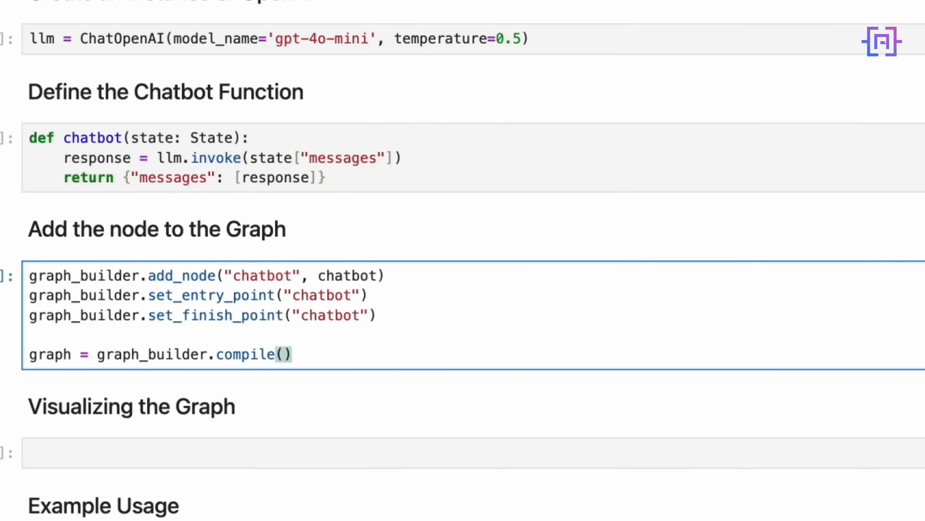
pyautogui.click(293, 355)
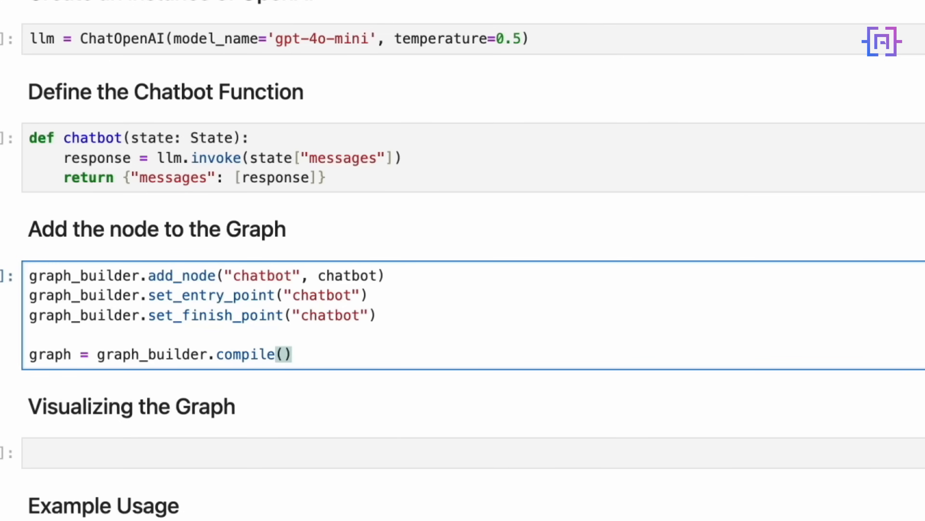
pyautogui.click(293, 353)
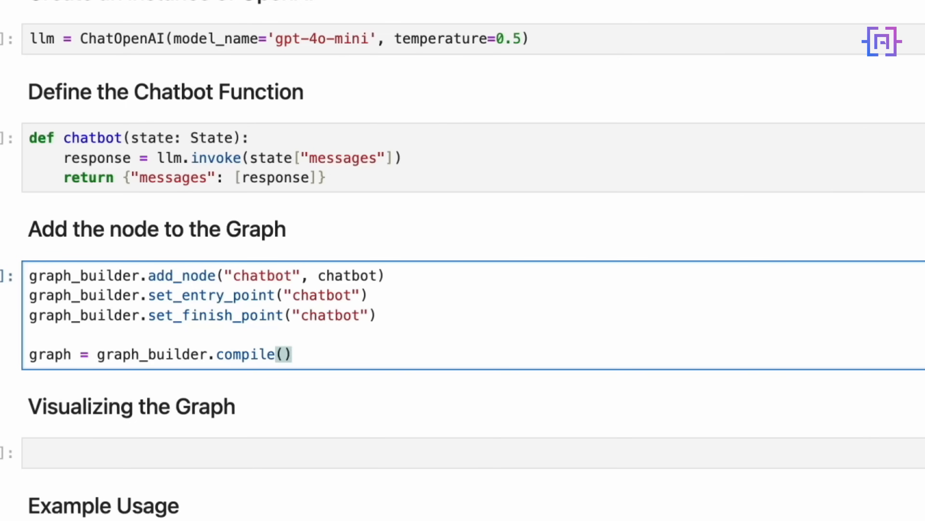
pyautogui.click(292, 353)
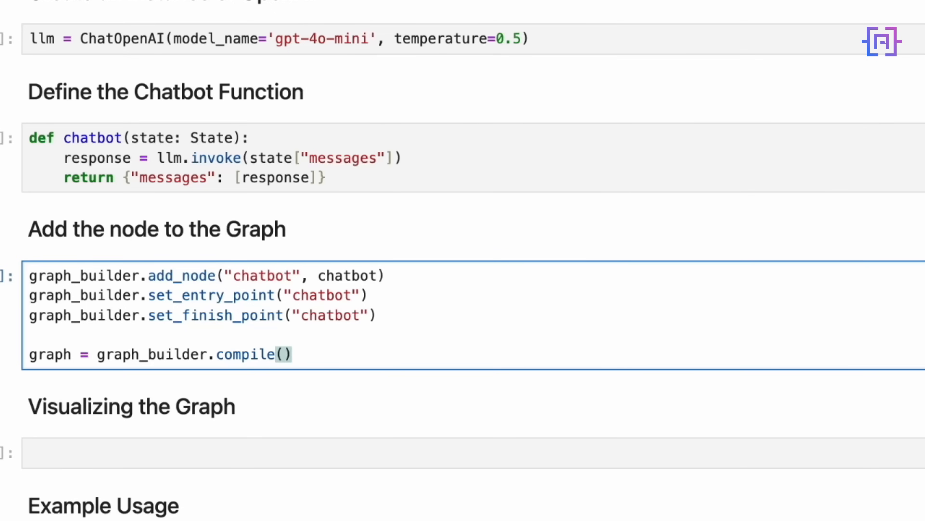
pyautogui.click(293, 353)
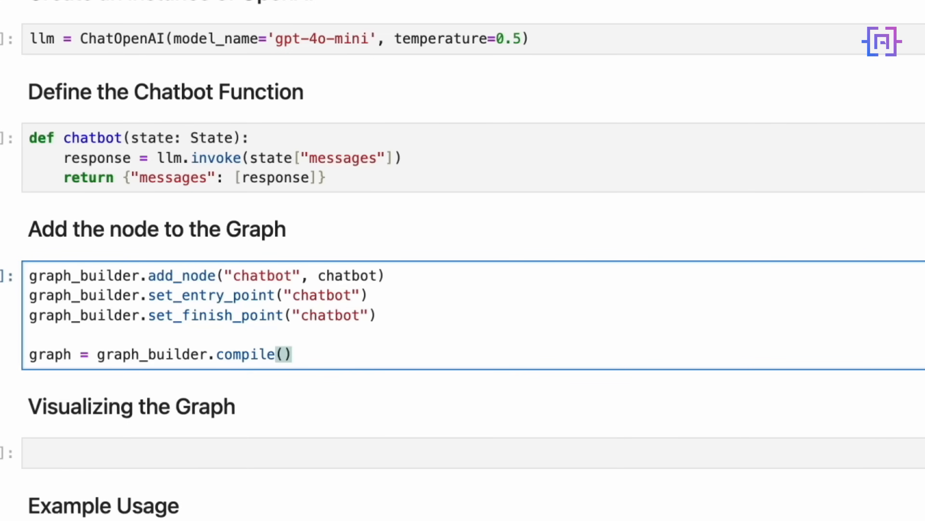
pyautogui.click(294, 353)
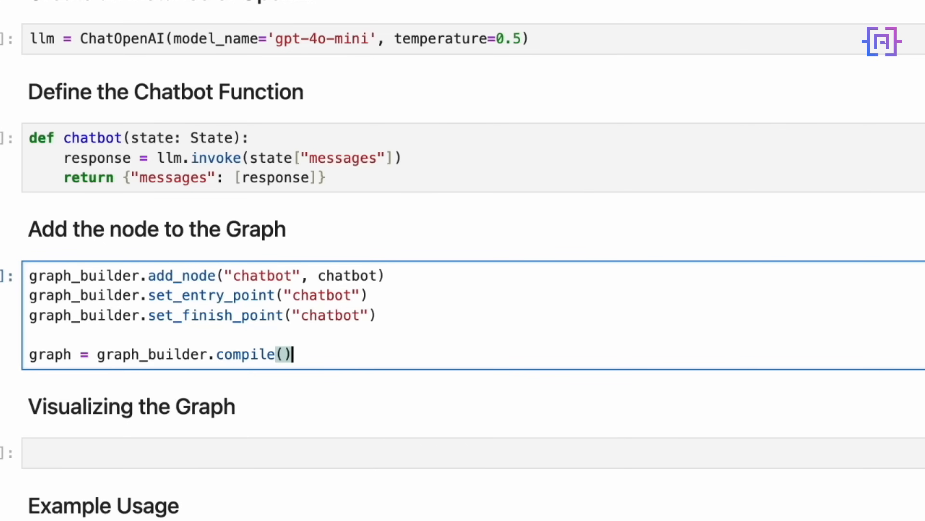
pyautogui.scroll(-3)
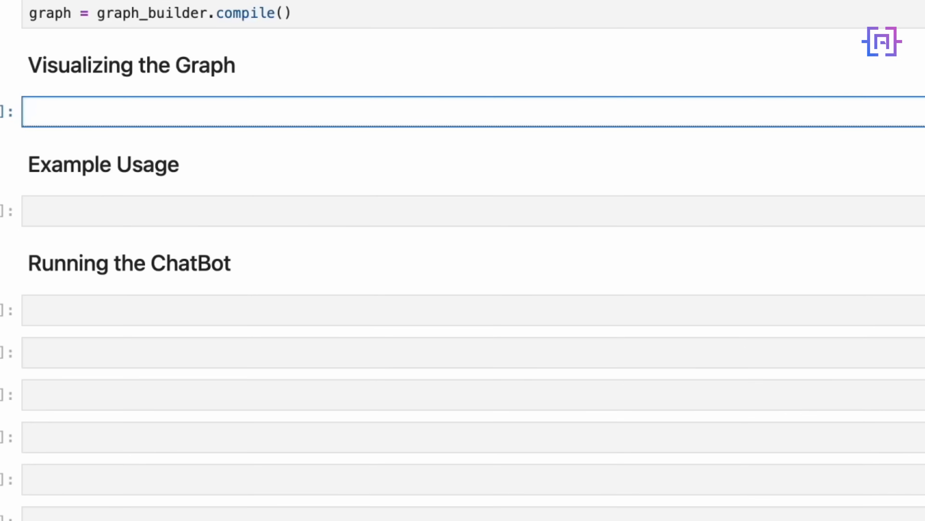
# - Start a try: block in the Visualizing the Graph cell
pyautogui.write('try:')
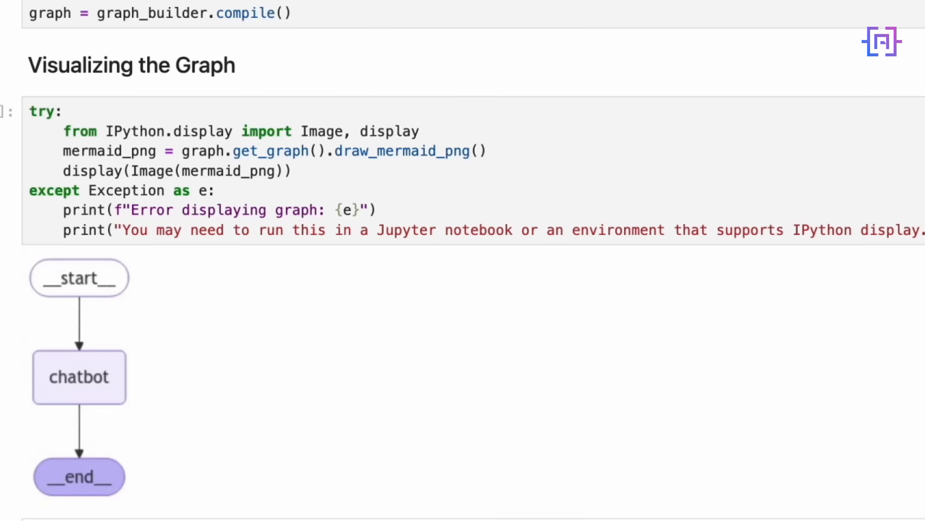
# - Scroll down past the rendered start → chatbot → end diagram to the Example Usage cell
pyautogui.scroll(-3)
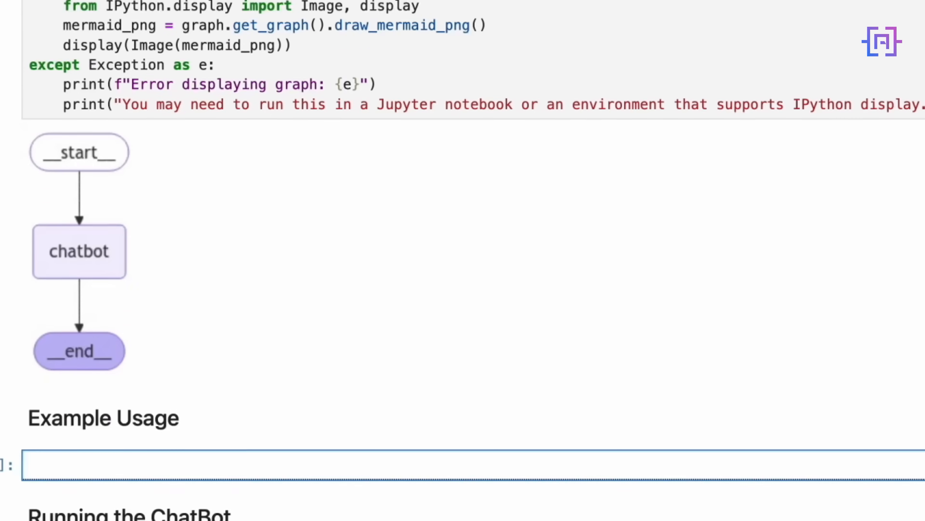
pyautogui.scroll(-3)
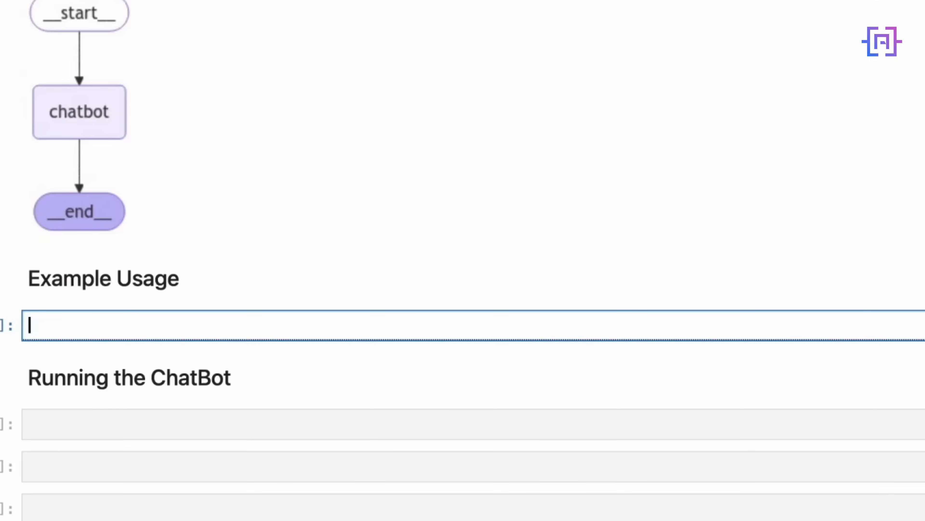
# - Define inputs with the user message 'What is LangChain?' and loop over graph.stream(inputs), printing each output
pyautogui.write('inputs = {"messages": [{"role": "user", "content": "What is LangChain?"}]}')
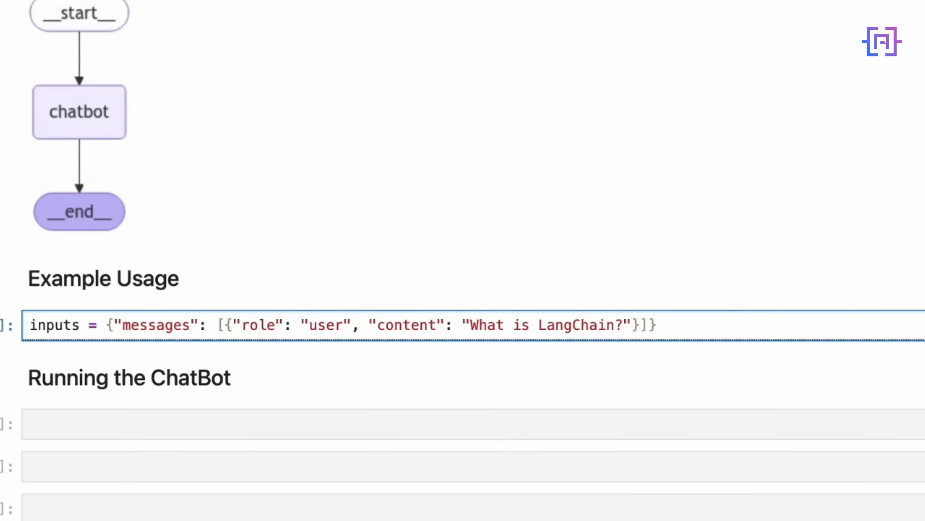
pyautogui.click(32, 325)
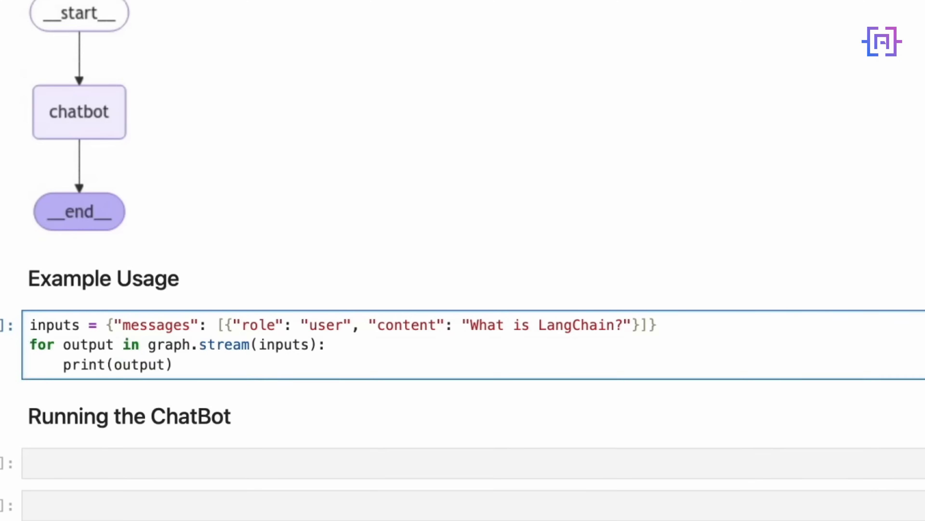
pyautogui.click(30, 324)
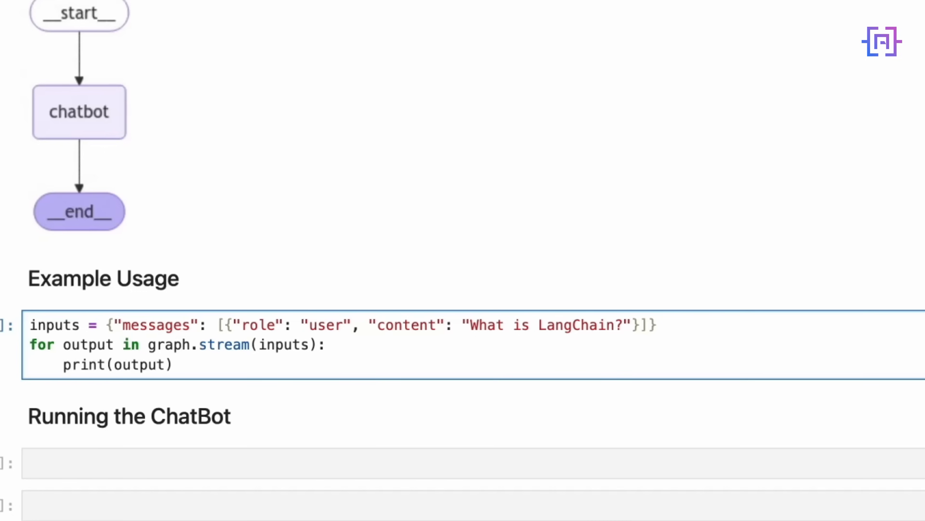
pyautogui.click(29, 325)
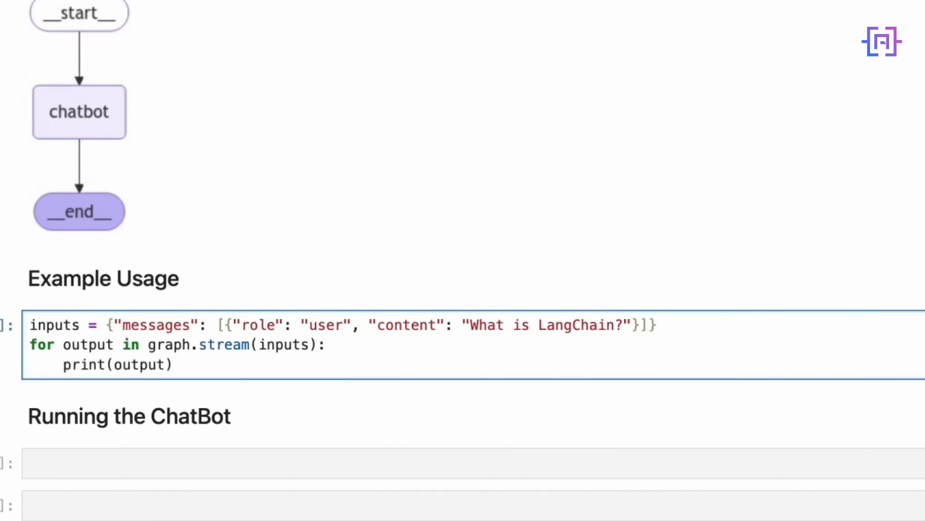
pyautogui.click(31, 324)
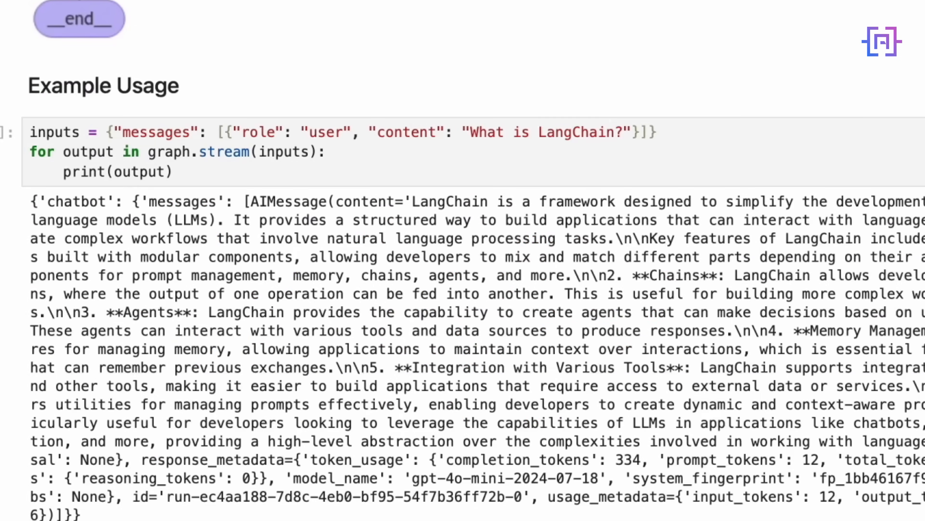
# - Scroll down to the 'Running the ChatBot' cell holding the while-True input loop
pyautogui.scroll(-3)
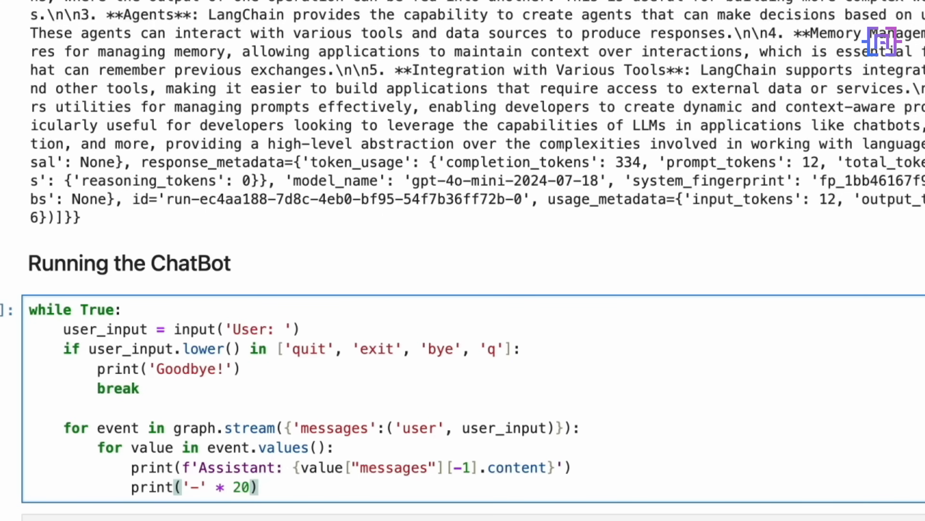
# - Enter 'What is langchain?' at the running chat loop's User: prompt
pyautogui.scroll(-3)
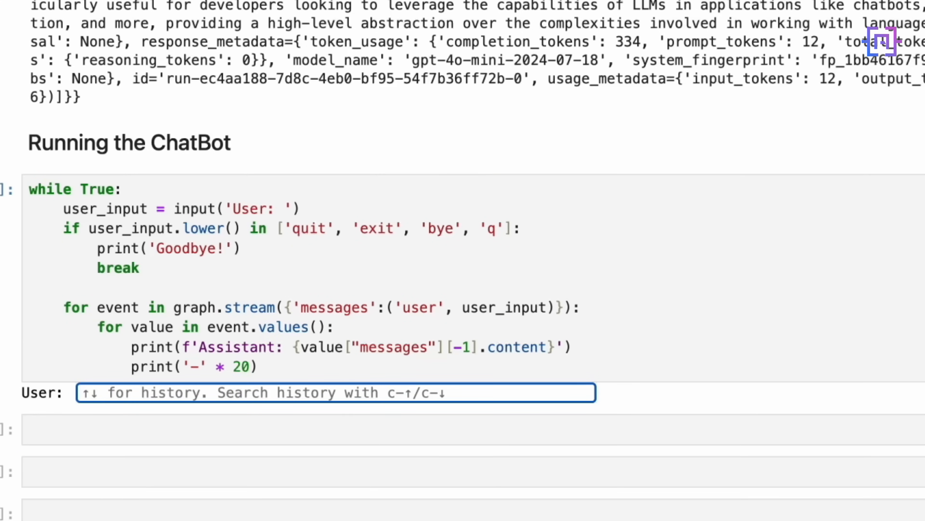
pyautogui.write('What is')
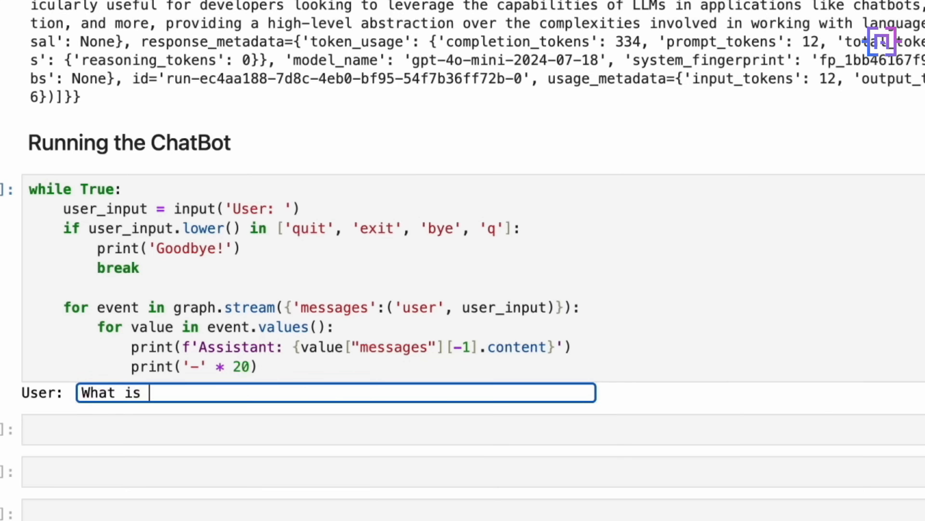
pyautogui.write('langchain?')
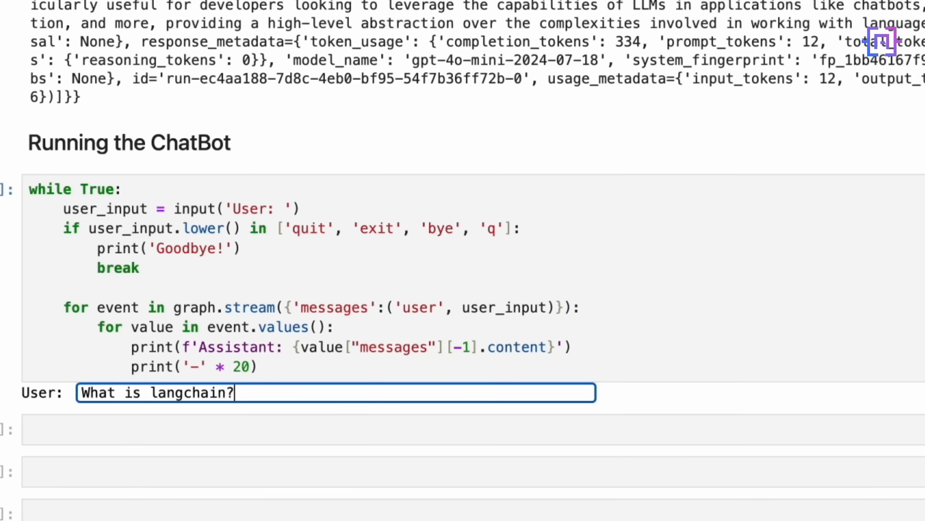